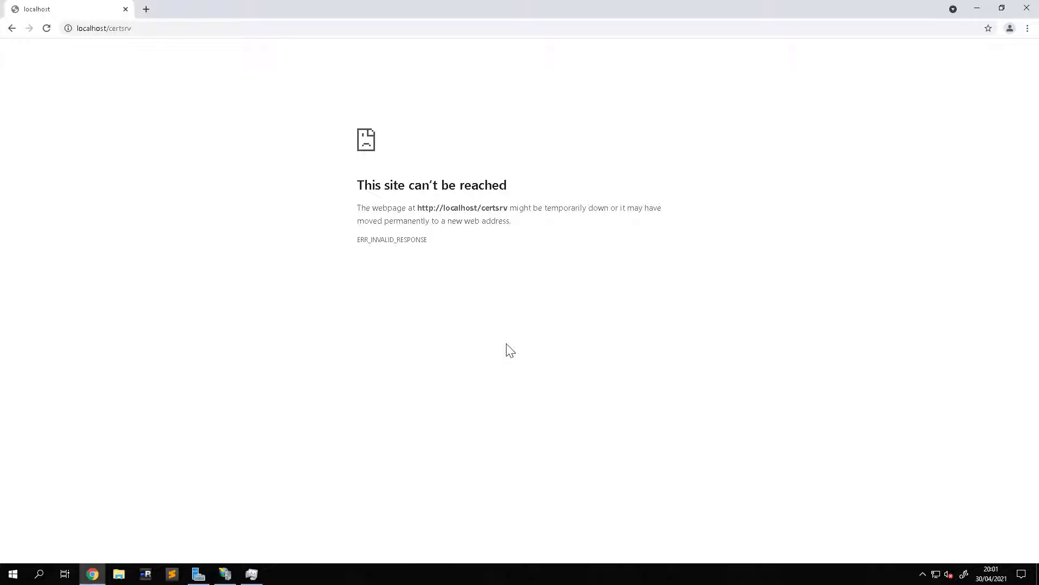
{"action": "mouse_move", "coordinate": [390, 230]}
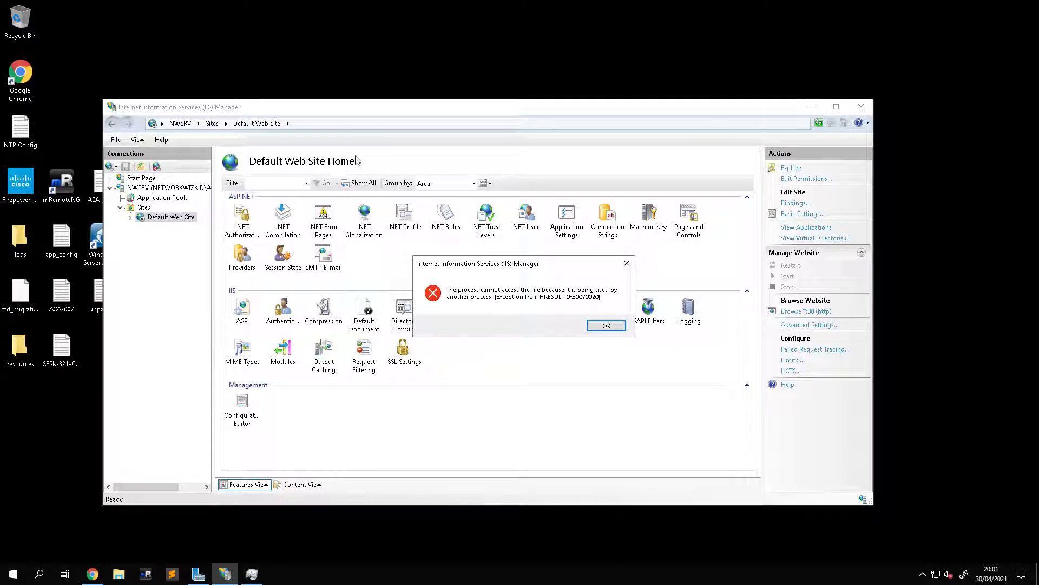
{"action": "mouse_move", "coordinate": [527, 268]}
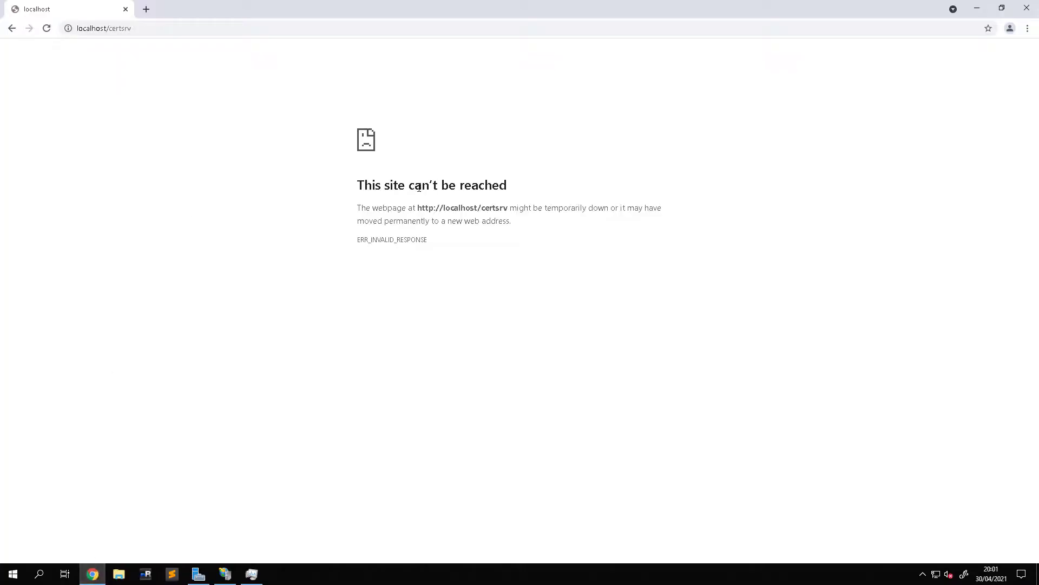
Put away the Chrome window showing the failed localhost/certsrv page to reach the desktop
{"action": "left_click", "coordinate": [46, 28]}
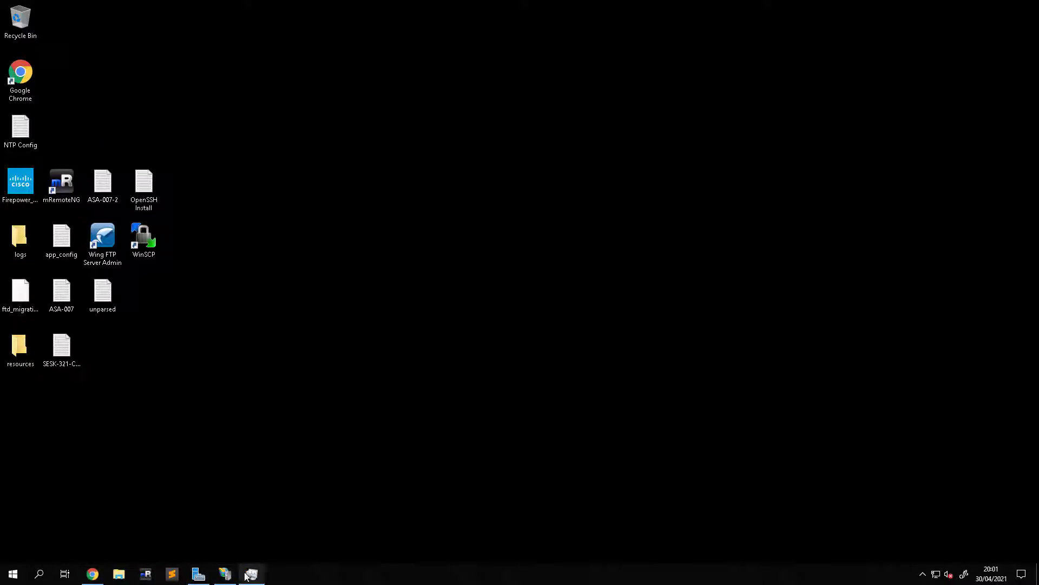
Launch IIS Manager from Server Manager's Tools menu
{"action": "left_click", "coordinate": [959, 30]}
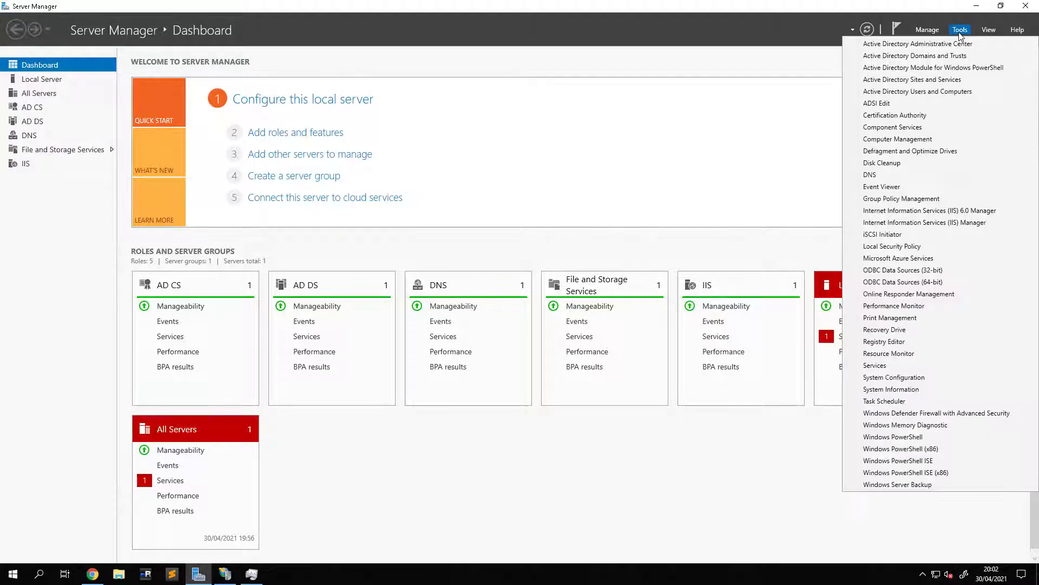
{"action": "mouse_move", "coordinate": [924, 222]}
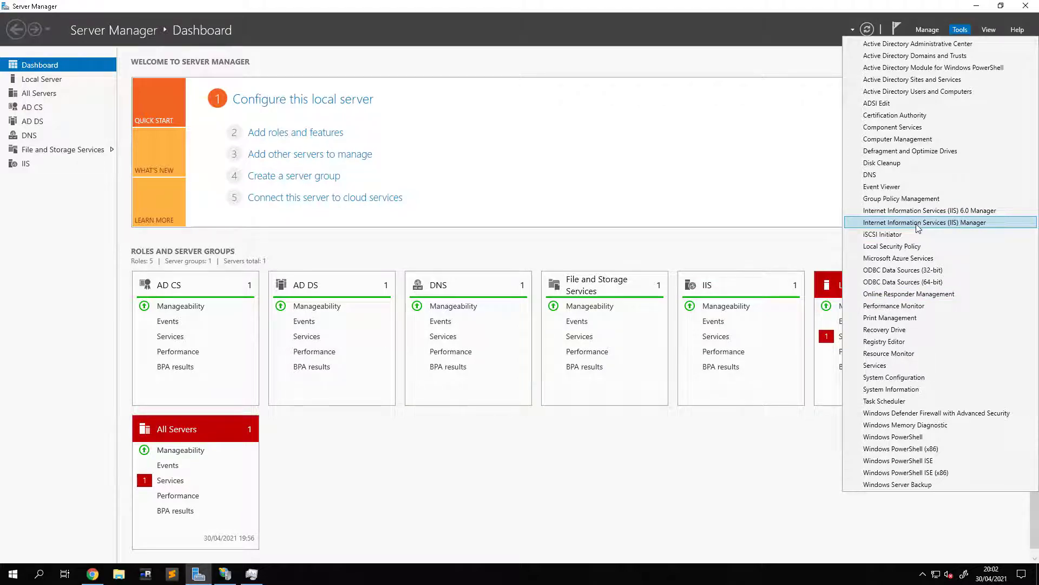
{"action": "left_click", "coordinate": [921, 222]}
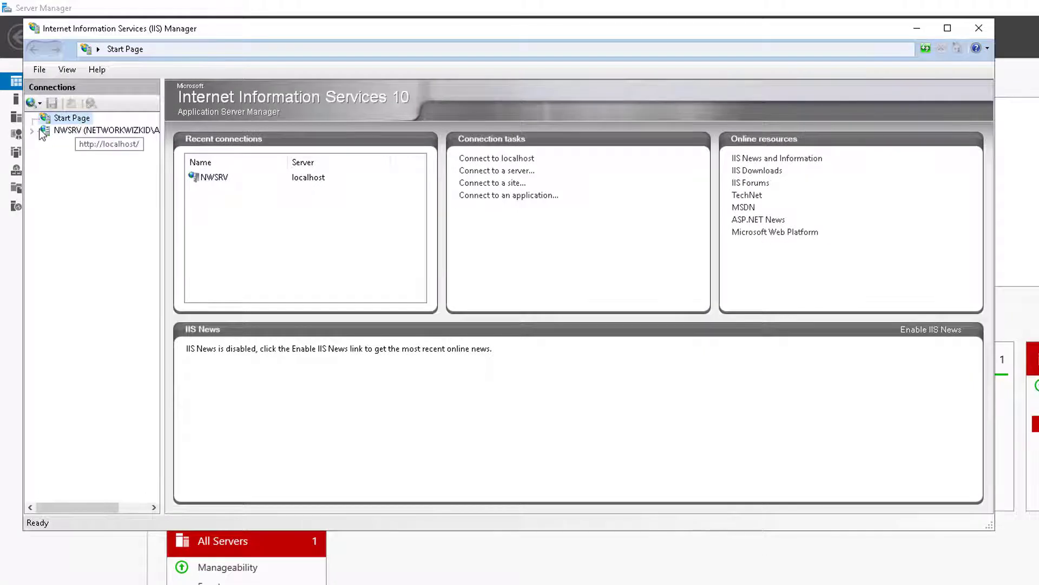
Expand NWSRV > Sites > Default Web Site to list its CertSrv and ocsp applications
{"action": "left_click", "coordinate": [104, 130]}
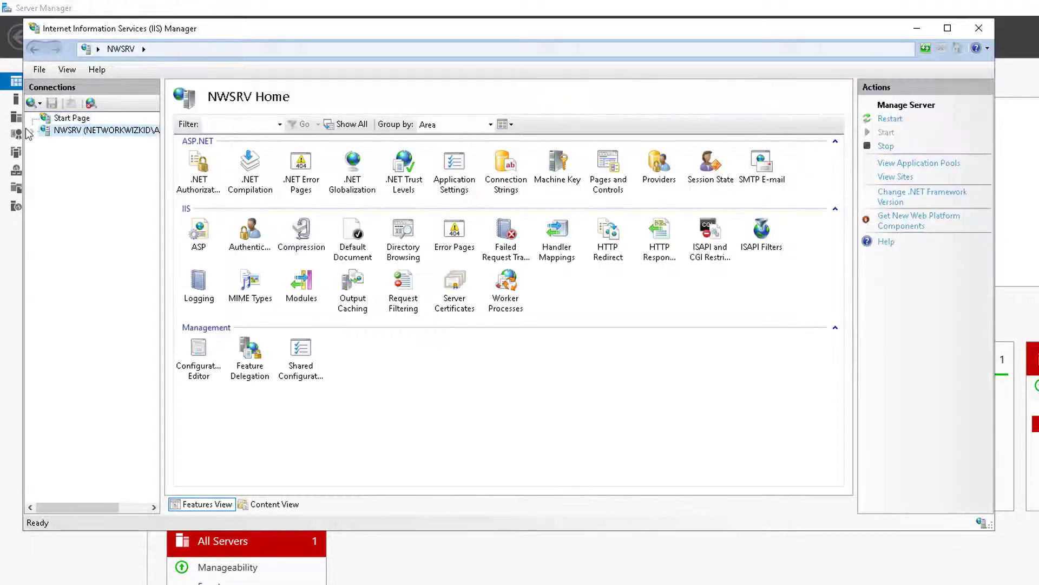
{"action": "left_click", "coordinate": [33, 130]}
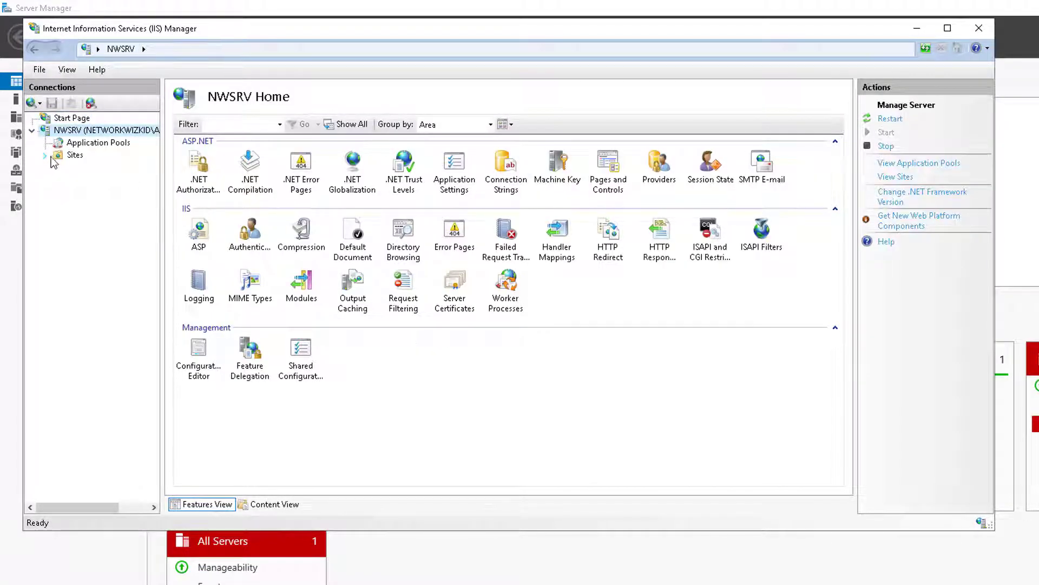
{"action": "left_click", "coordinate": [45, 154]}
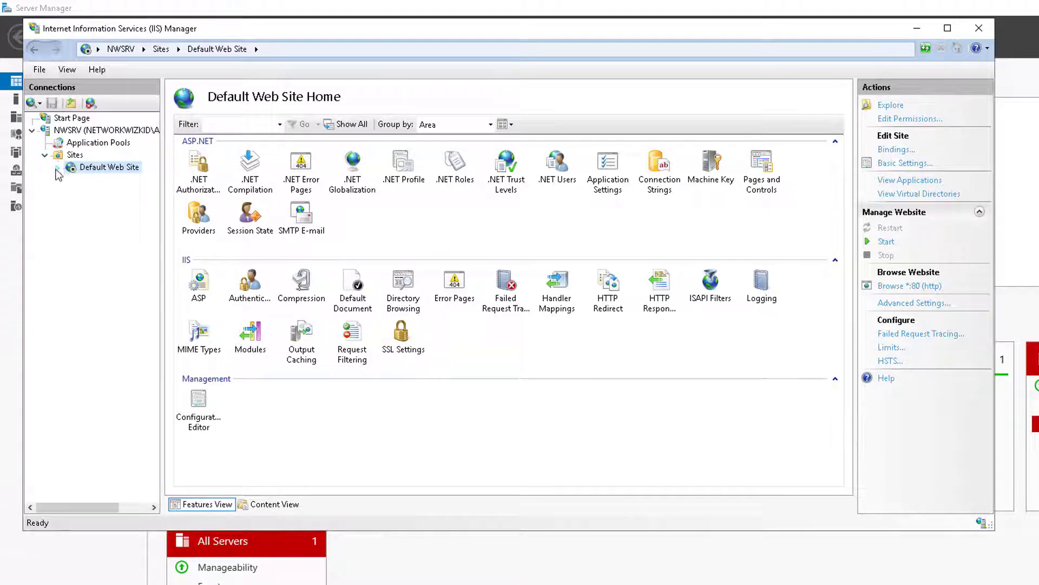
{"action": "left_click", "coordinate": [57, 167]}
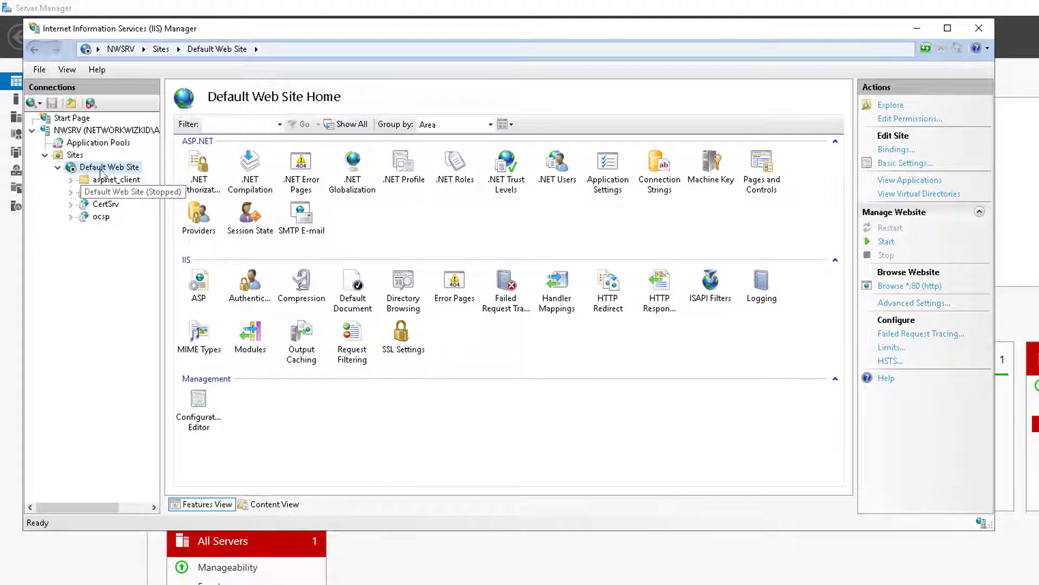
Start the stopped Default Web Site, which fails with a file-in-use error
{"action": "right_click", "coordinate": [110, 167]}
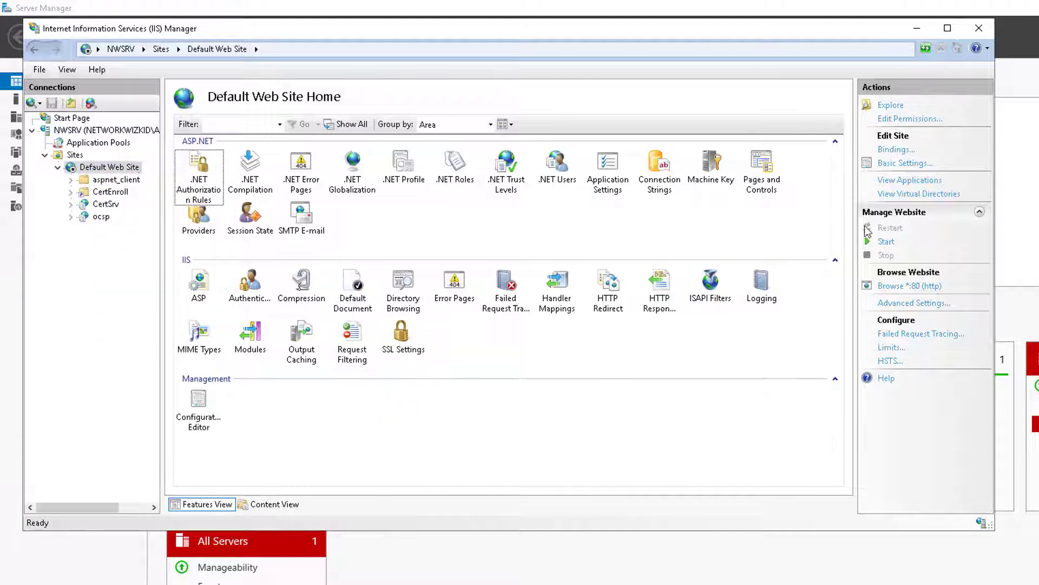
{"action": "left_click", "coordinate": [887, 242]}
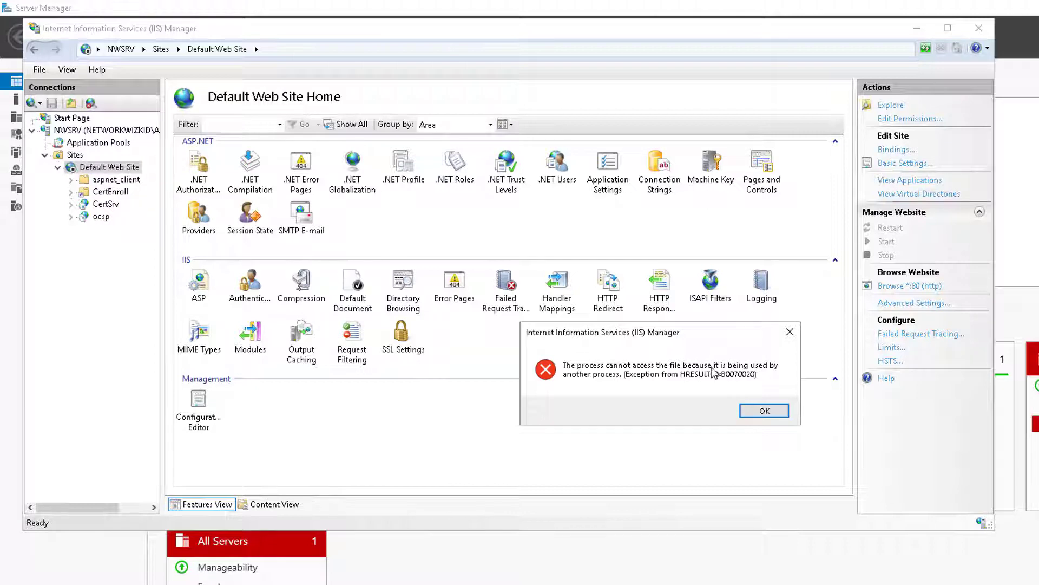
{"action": "mouse_move", "coordinate": [624, 384]}
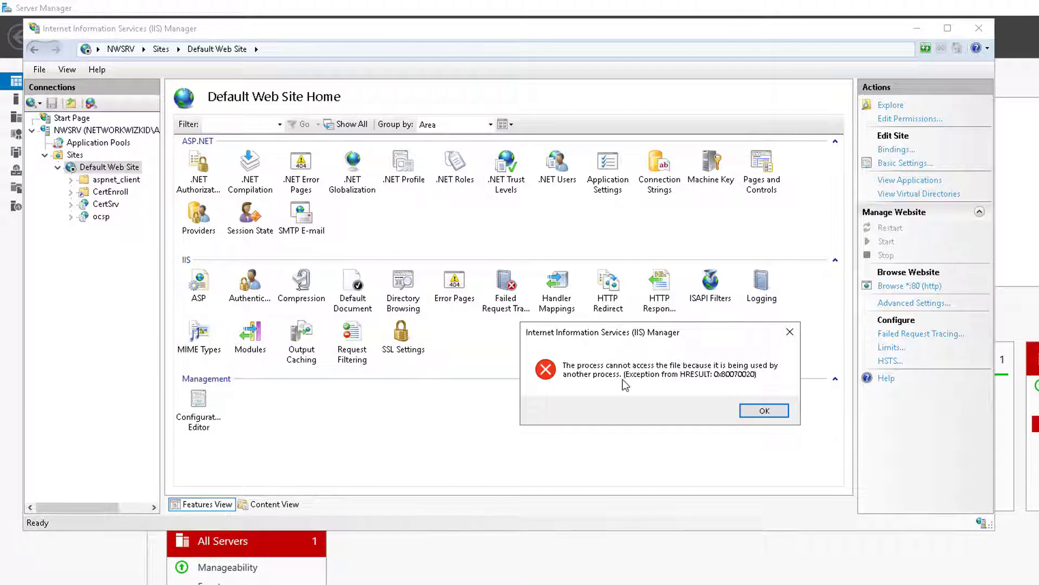
{"action": "mouse_move", "coordinate": [410, 311]}
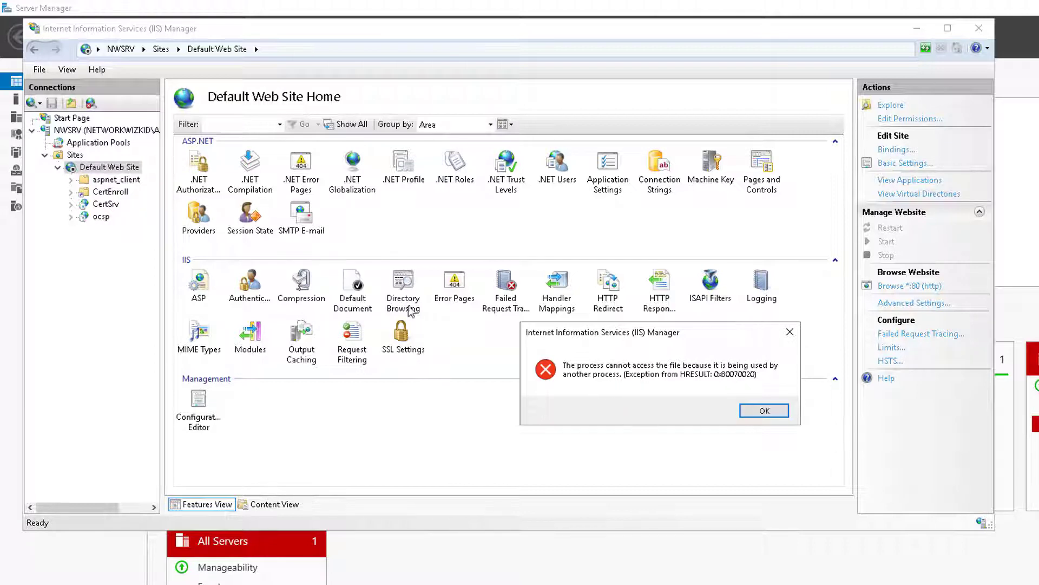
{"action": "mouse_move", "coordinate": [410, 438]}
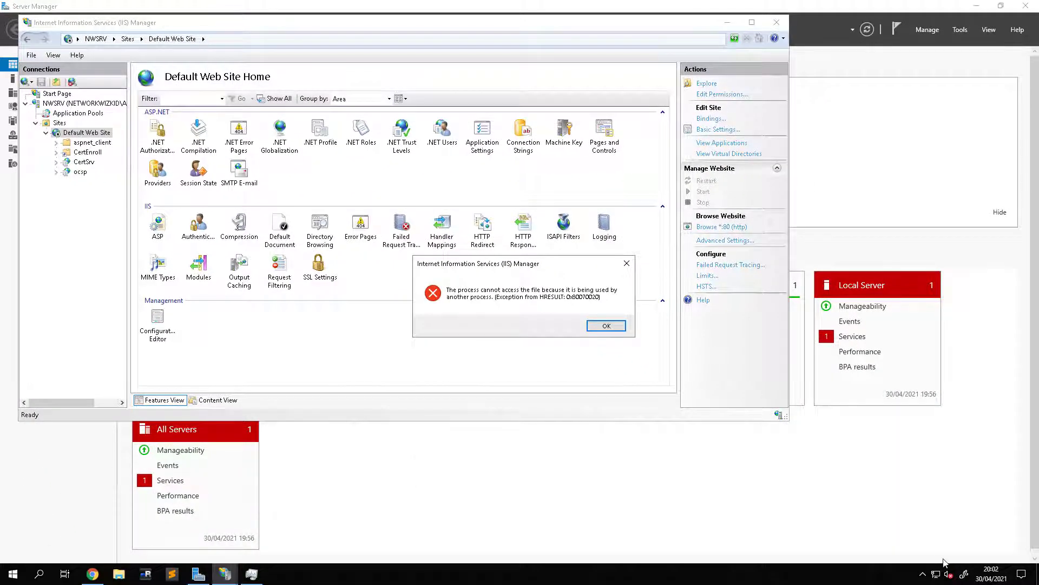
Bring up Task Manager's services list and an administrator Command Prompt
{"action": "left_click", "coordinate": [250, 574]}
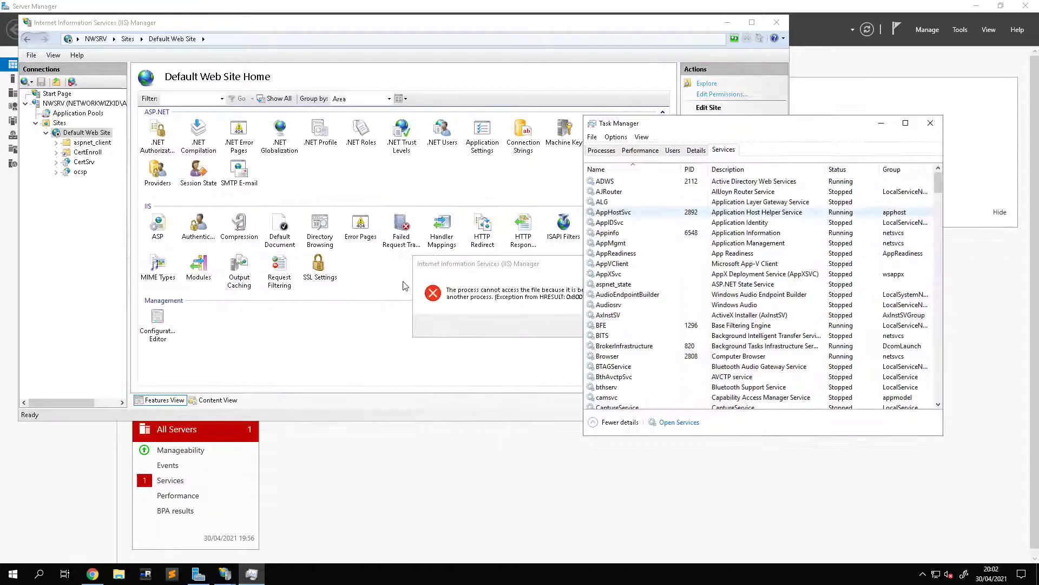
{"action": "left_click", "coordinate": [12, 574]}
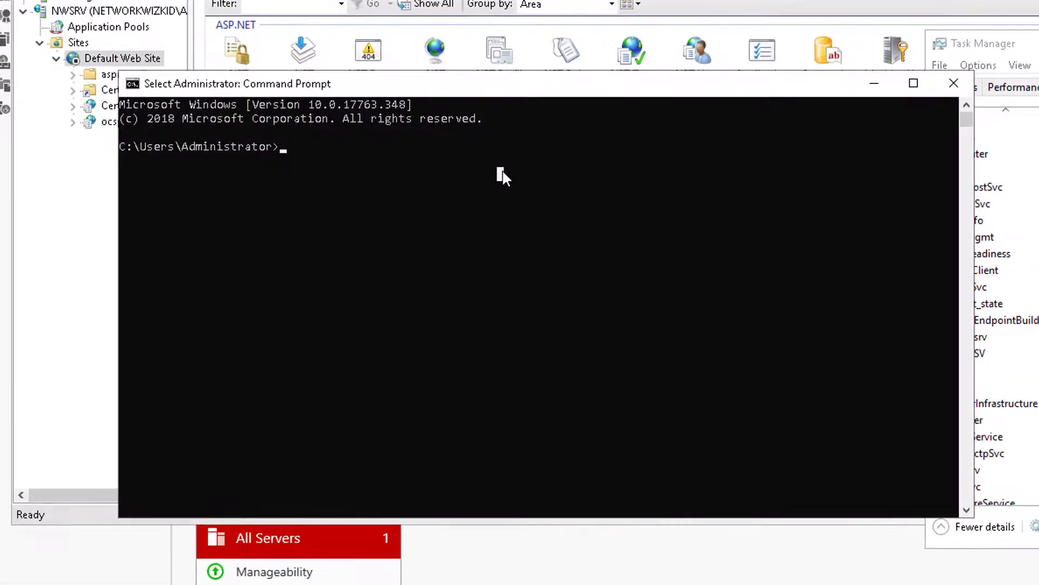
Run netstat -aon | find ":80" to see that PID 3244 is listening on port 80
{"action": "type", "text": "nets"}
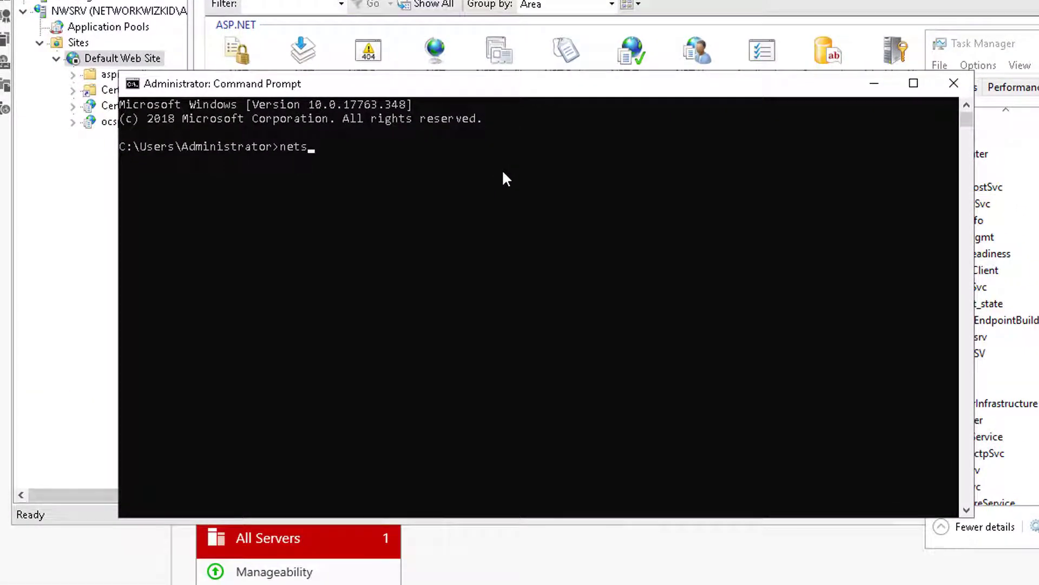
{"action": "type", "text": "tat"}
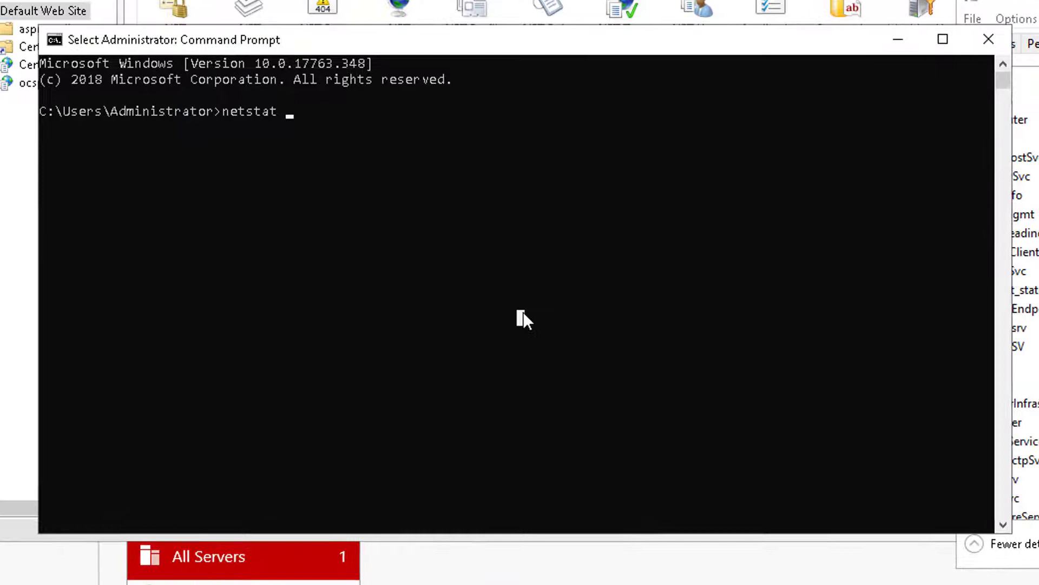
{"action": "type", "text": "-"}
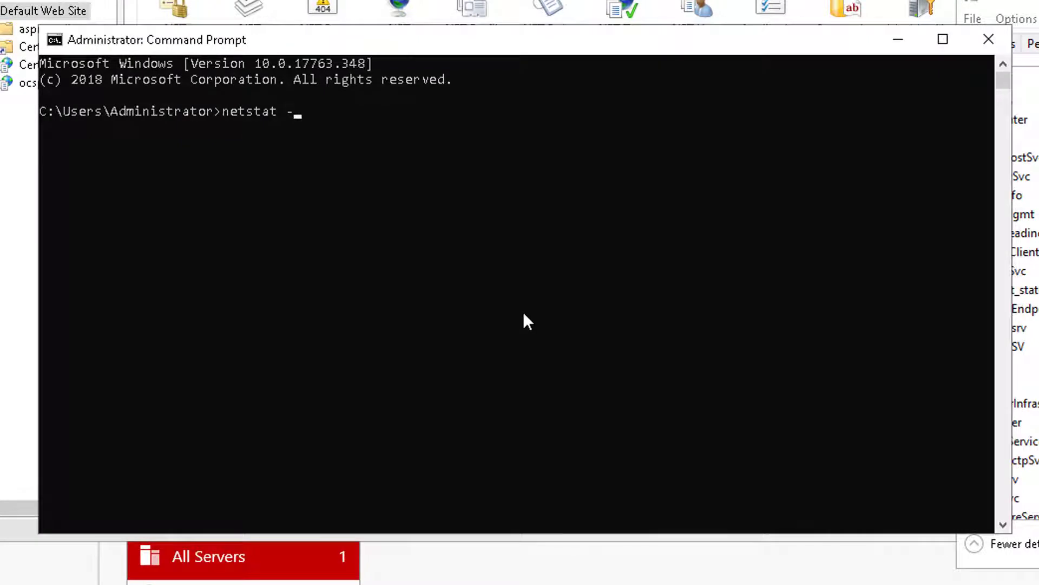
{"action": "type", "text": "aon"}
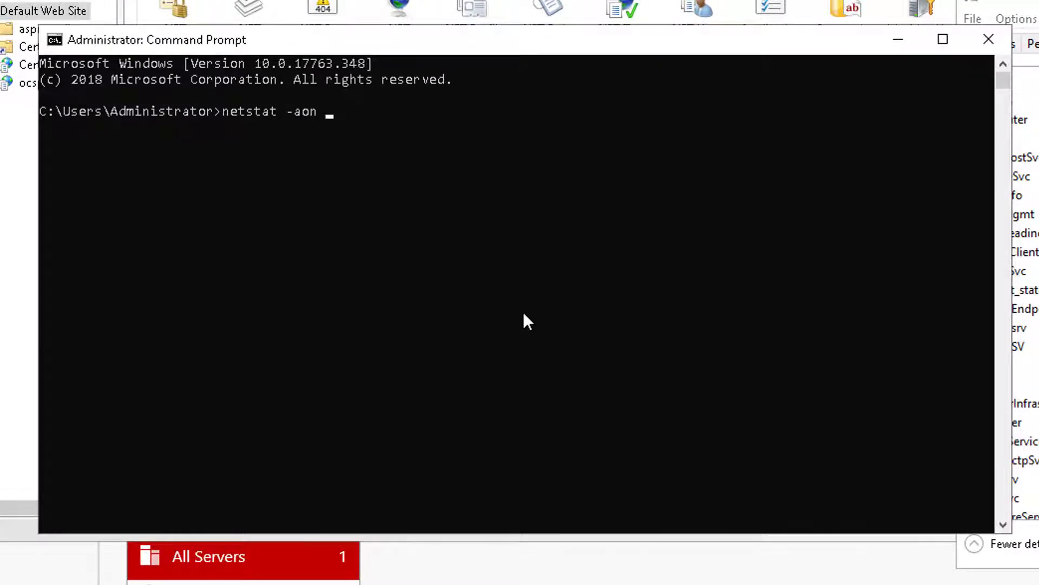
{"action": "type", "text": "| find"}
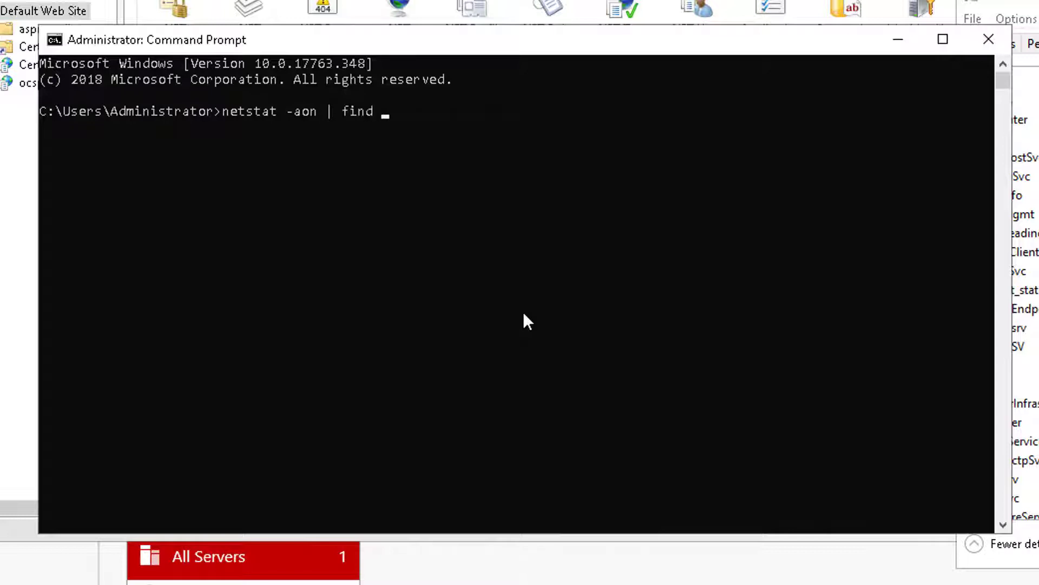
{"action": "type", "text": "\""}
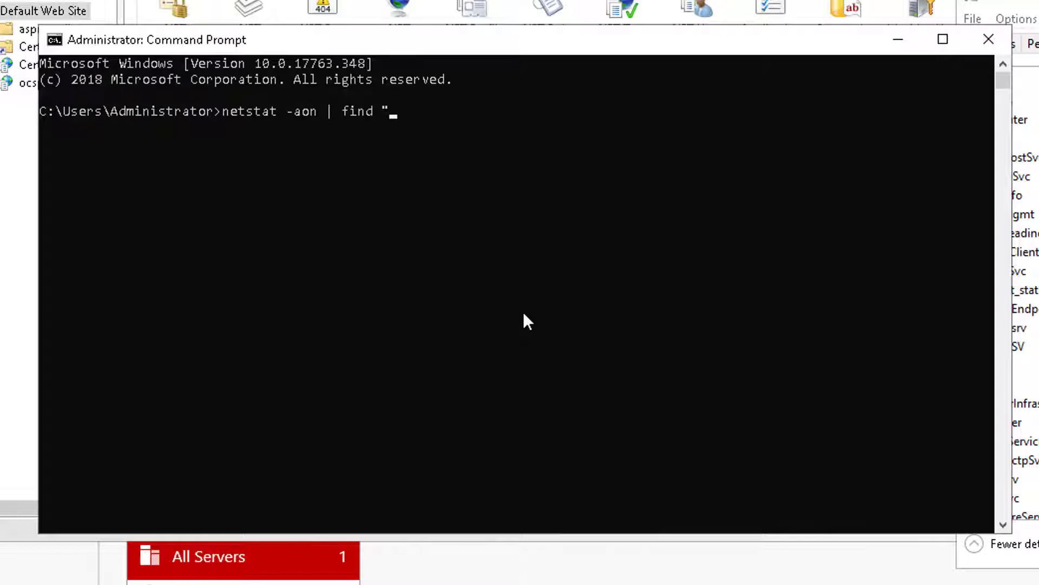
{"action": "type", "text": ":80"}
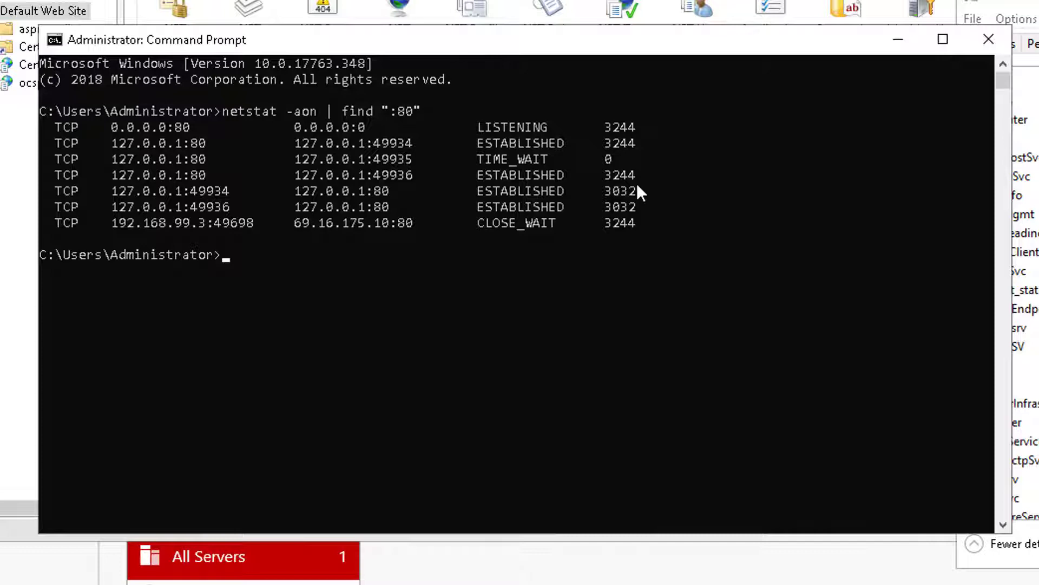
{"action": "mouse_move", "coordinate": [209, 147]}
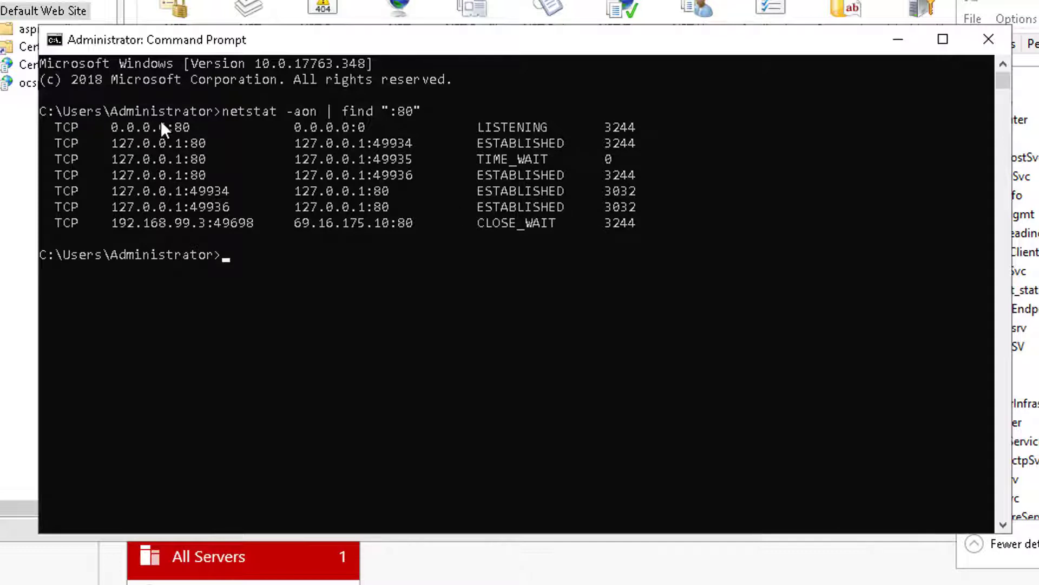
{"action": "mouse_move", "coordinate": [200, 176]}
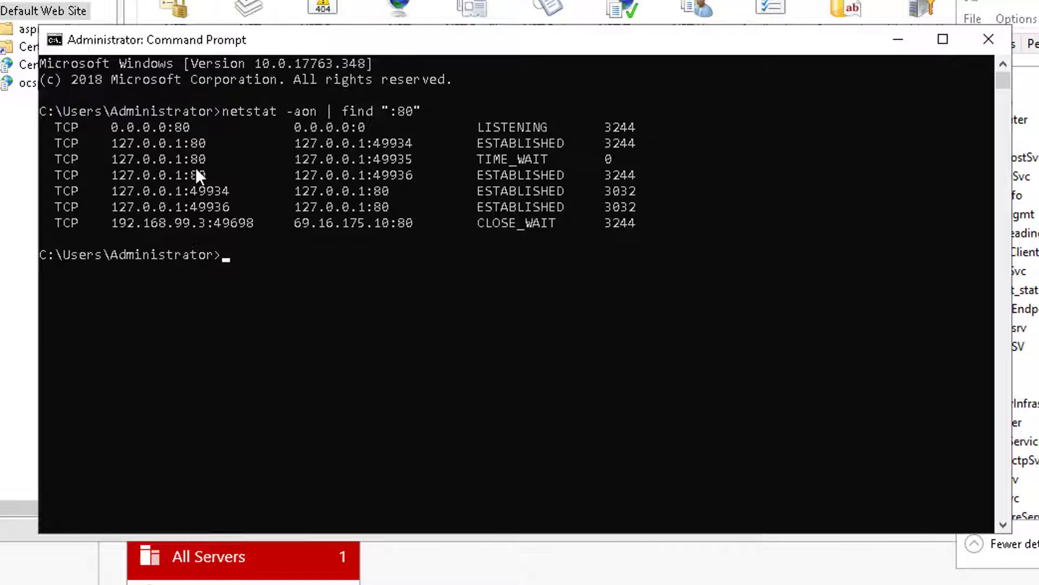
{"action": "mouse_move", "coordinate": [503, 166]}
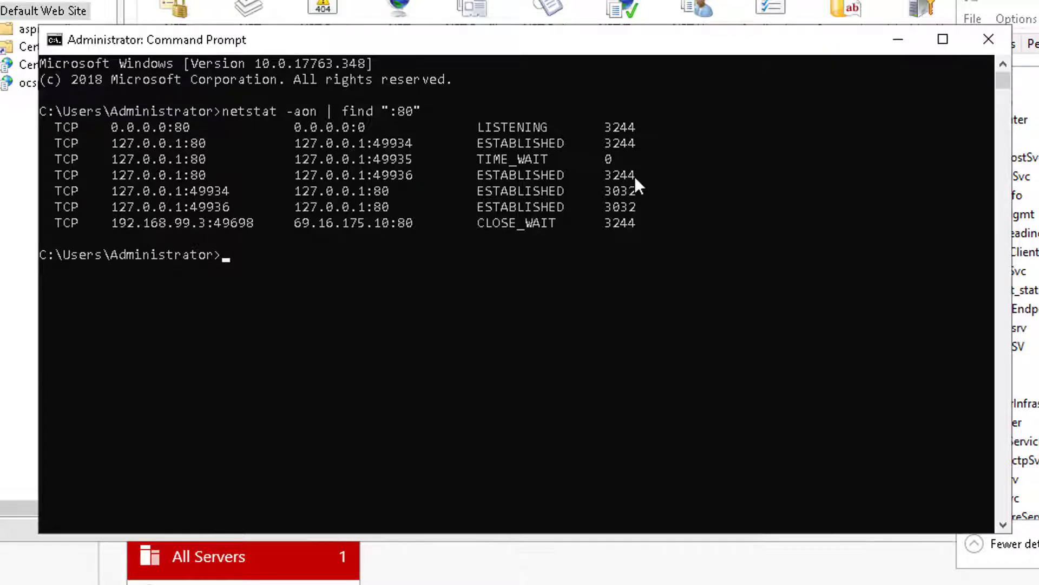
{"action": "mouse_move", "coordinate": [266, 193]}
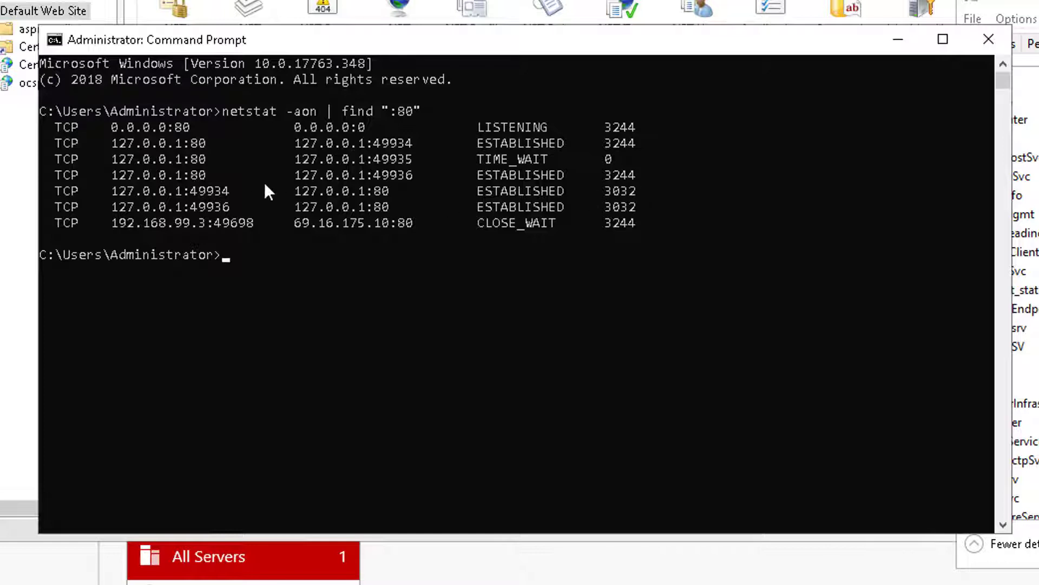
{"action": "mouse_move", "coordinate": [391, 156]}
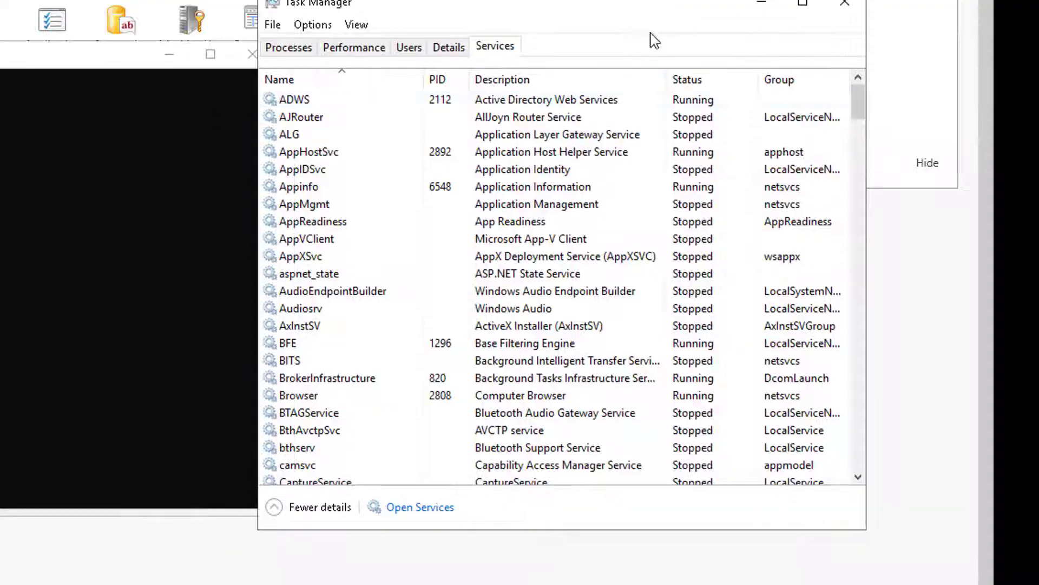
Locate the Wing FTP Server service (PID 3244) in the Services list and stop it
{"action": "left_click", "coordinate": [331, 117]}
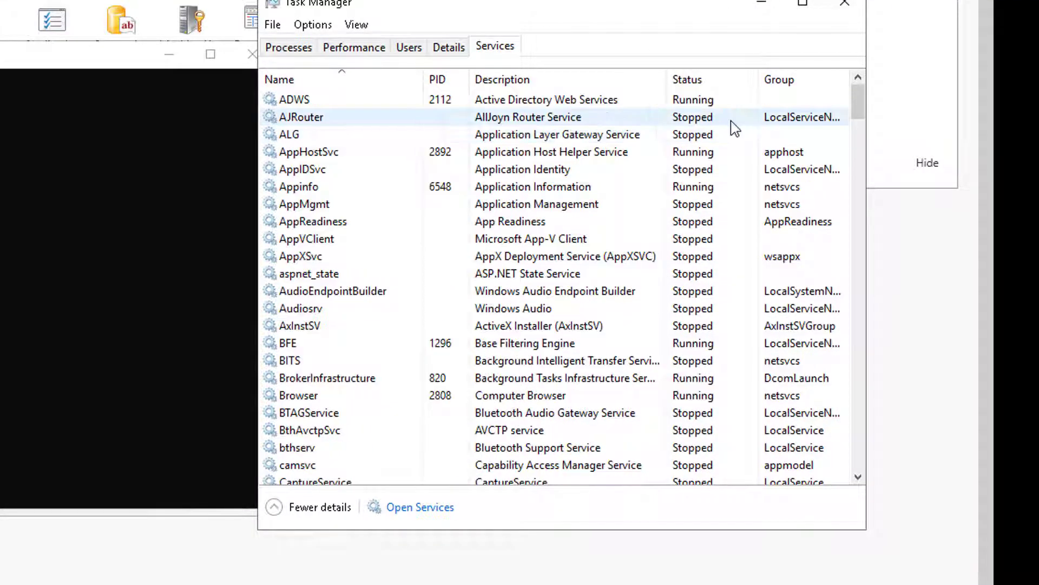
{"action": "scroll", "scroll_direction": "down", "scroll_amount": 3}
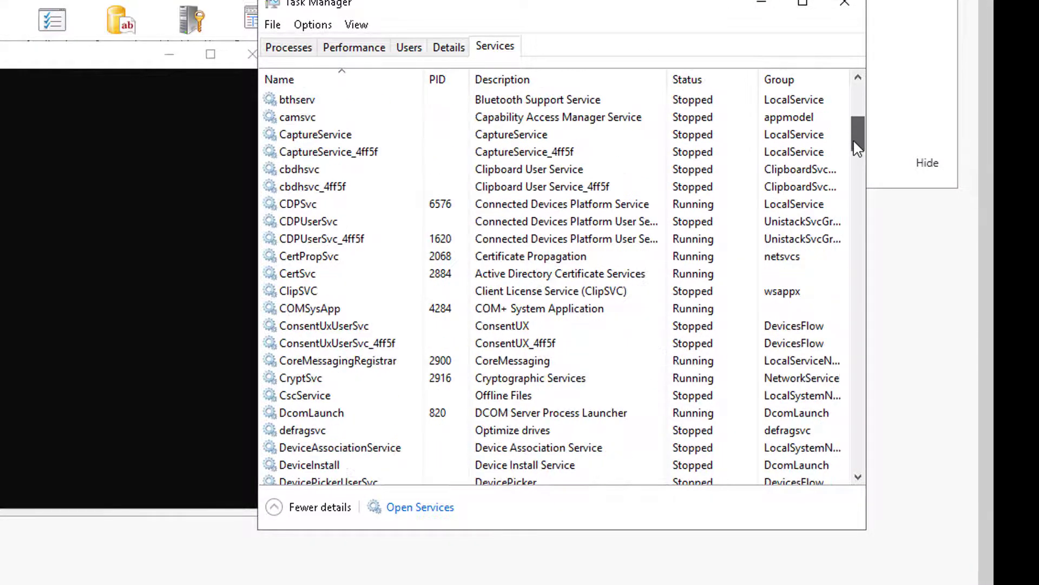
{"action": "scroll", "scroll_direction": "down", "scroll_amount": 3}
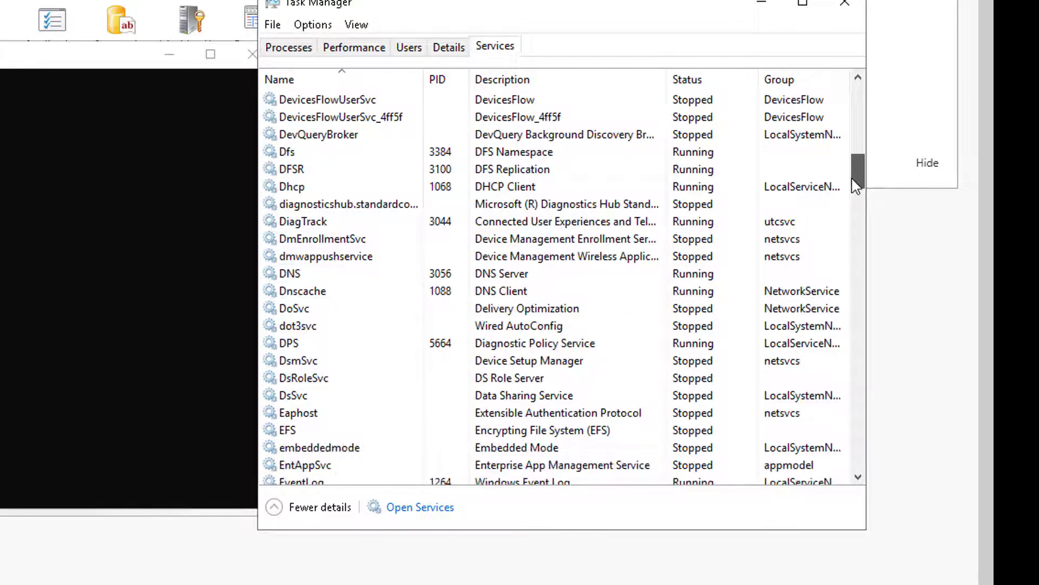
{"action": "scroll", "scroll_direction": "down", "scroll_amount": 3}
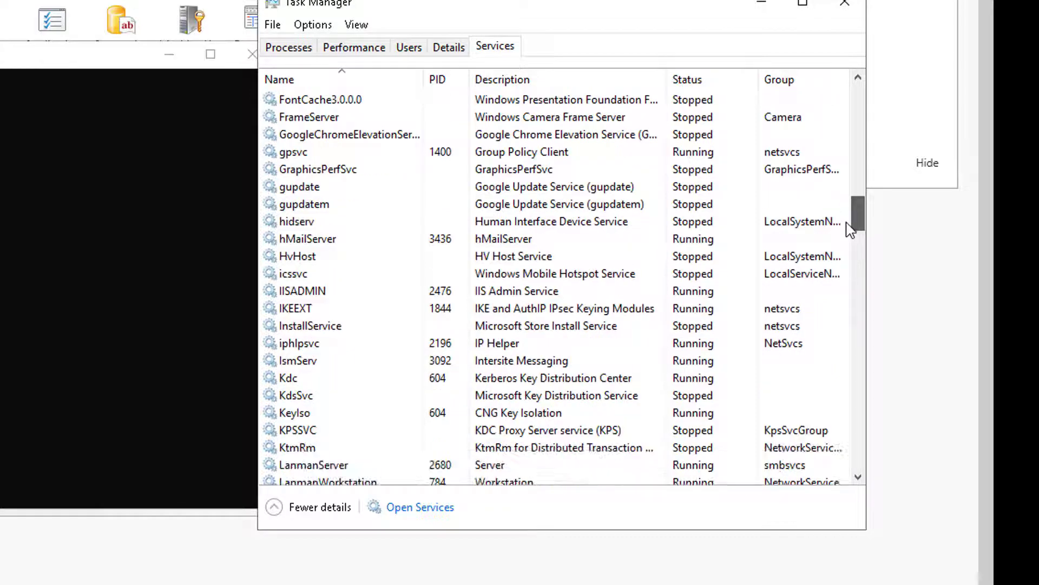
{"action": "scroll", "scroll_direction": "down", "scroll_amount": 3}
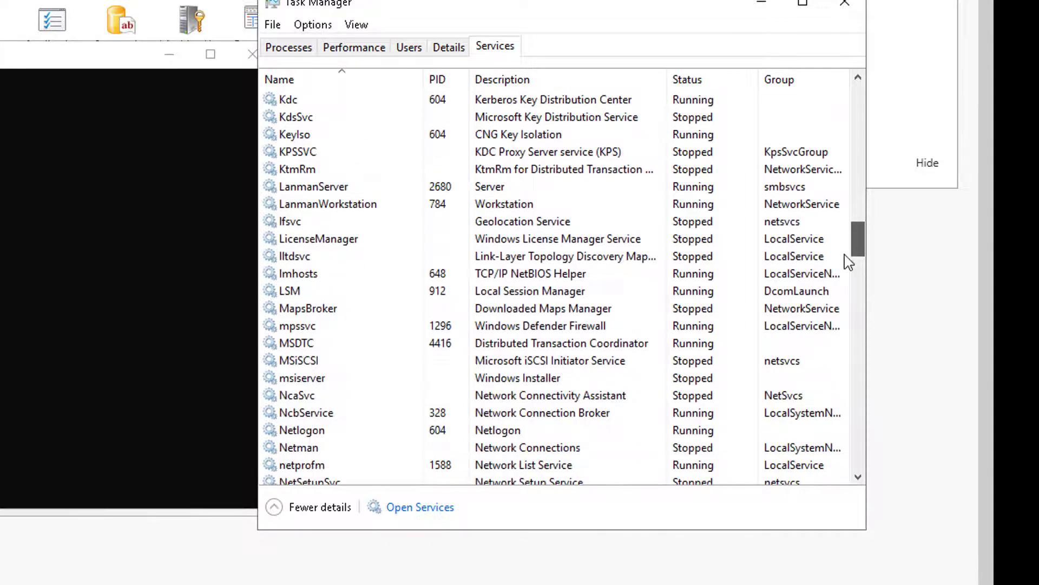
{"action": "scroll", "scroll_direction": "down", "scroll_amount": 3}
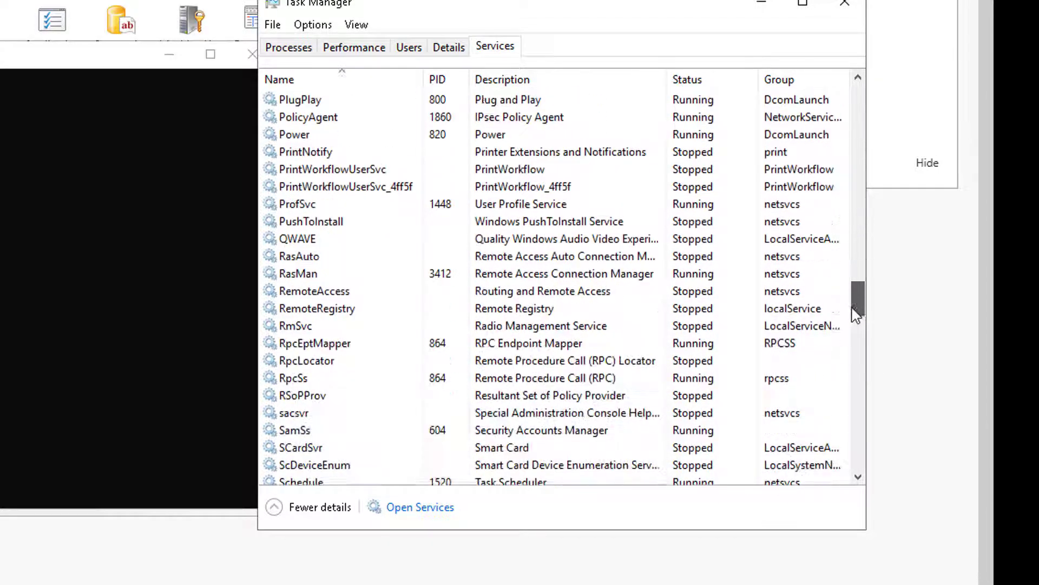
{"action": "scroll", "scroll_direction": "down", "scroll_amount": 3}
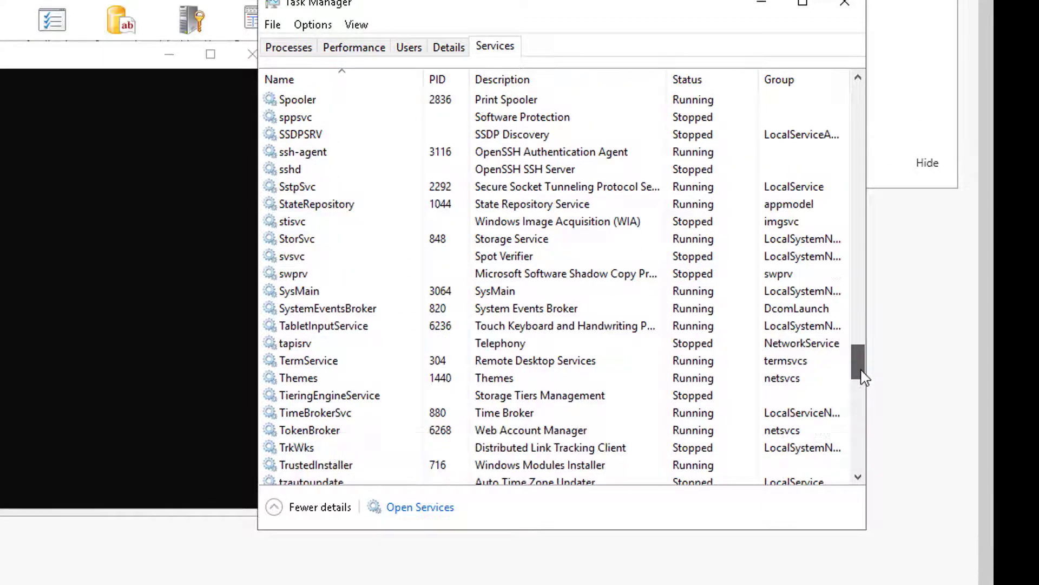
{"action": "scroll", "scroll_direction": "down", "scroll_amount": 3}
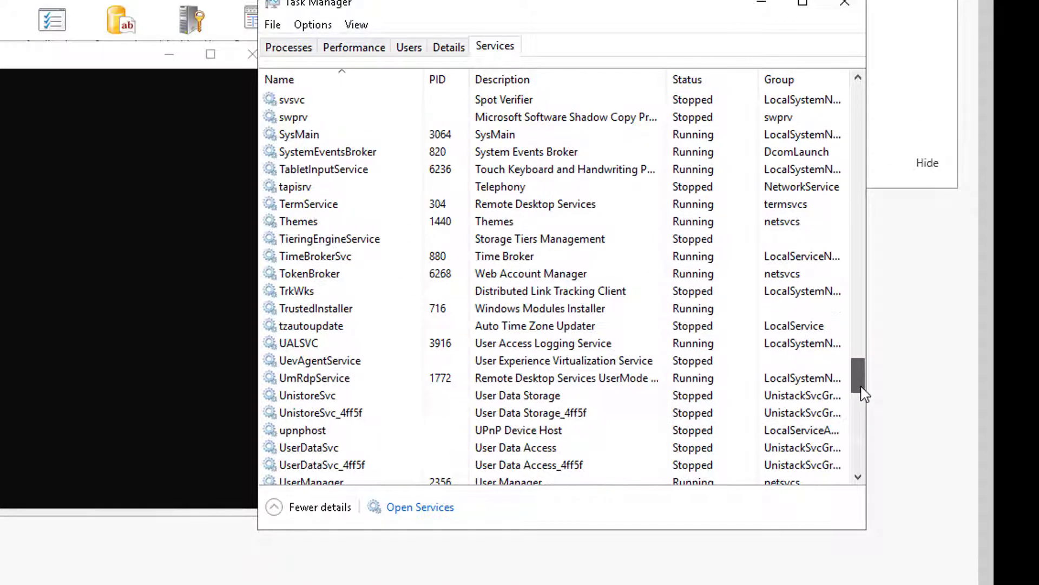
{"action": "scroll", "scroll_direction": "down", "scroll_amount": 3}
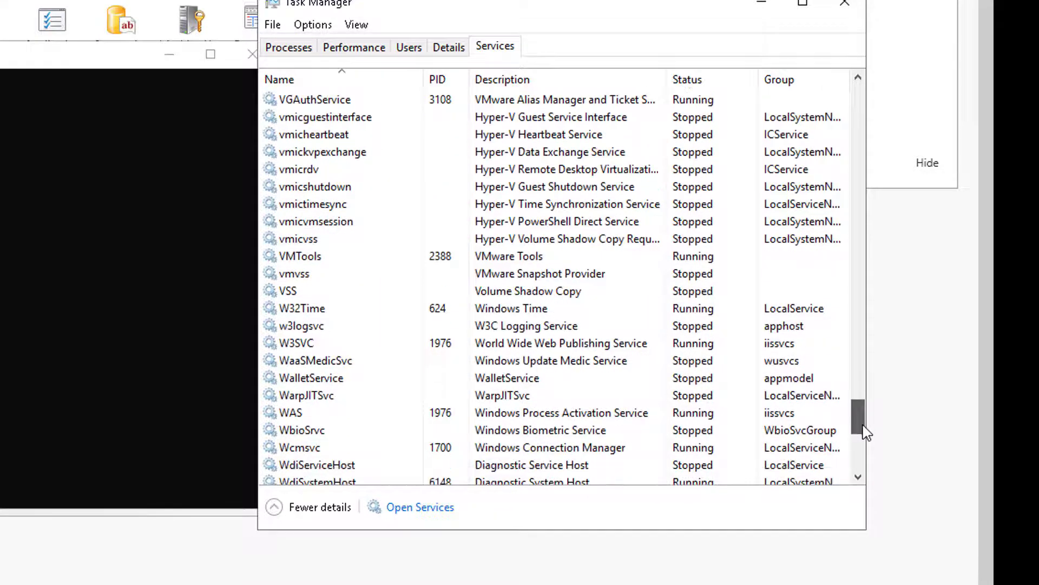
{"action": "scroll", "scroll_direction": "down", "scroll_amount": 3}
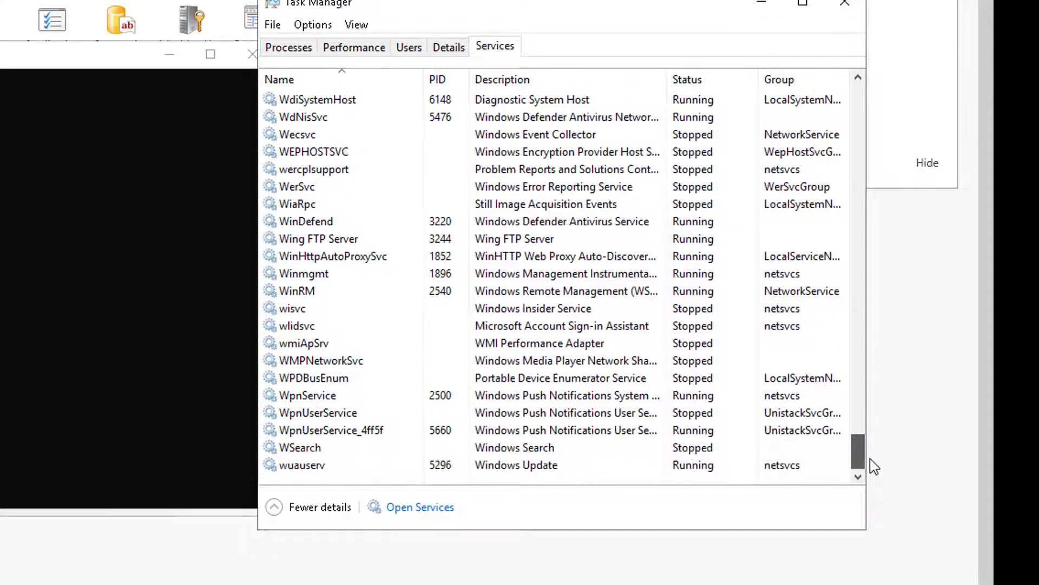
{"action": "left_click", "coordinate": [319, 239]}
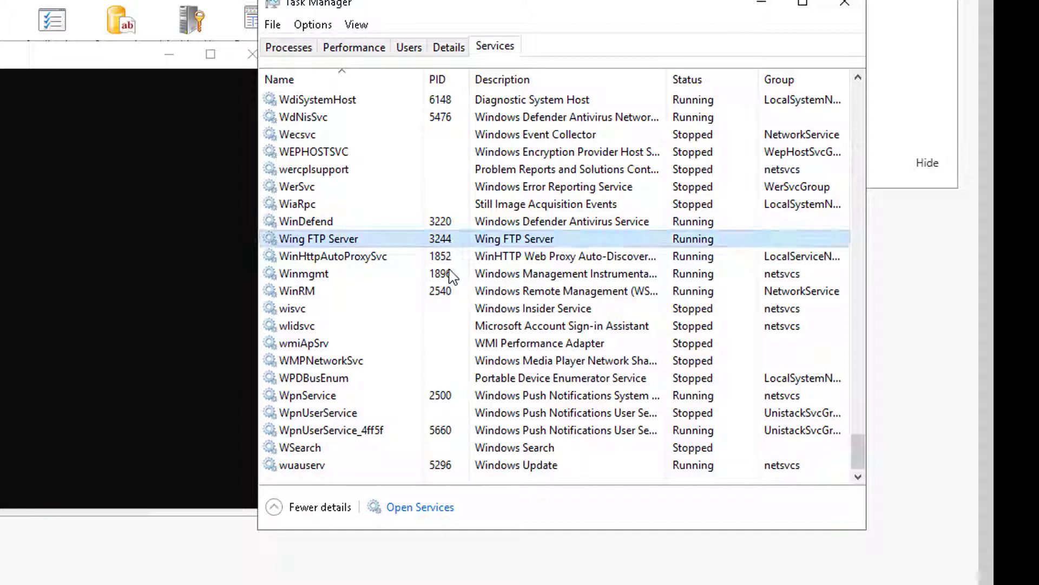
{"action": "right_click", "coordinate": [319, 238]}
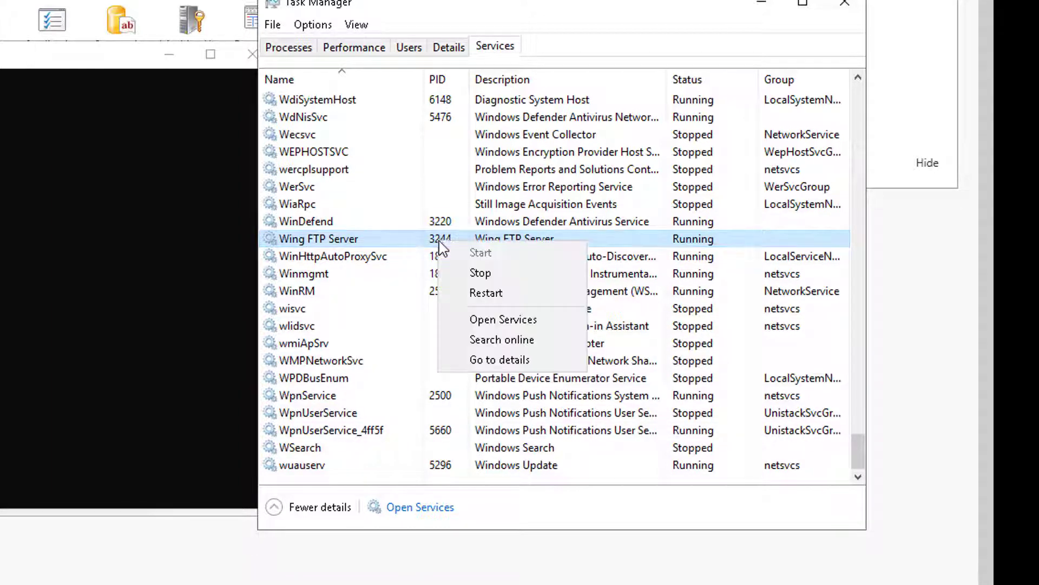
{"action": "left_click", "coordinate": [480, 273]}
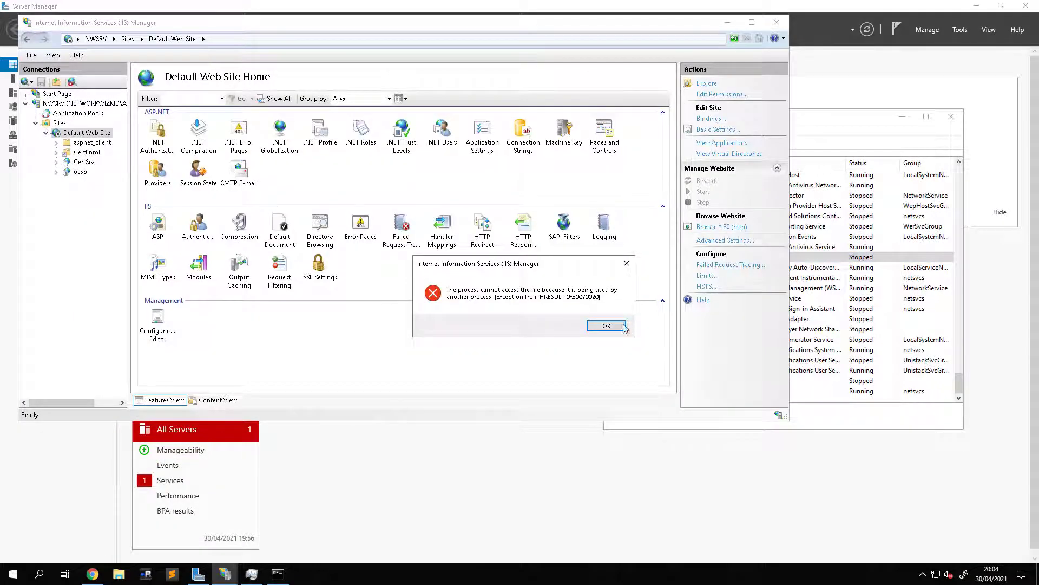
Dismiss the file-in-use error so the Default Web Site home is back in view
{"action": "left_click", "coordinate": [604, 326]}
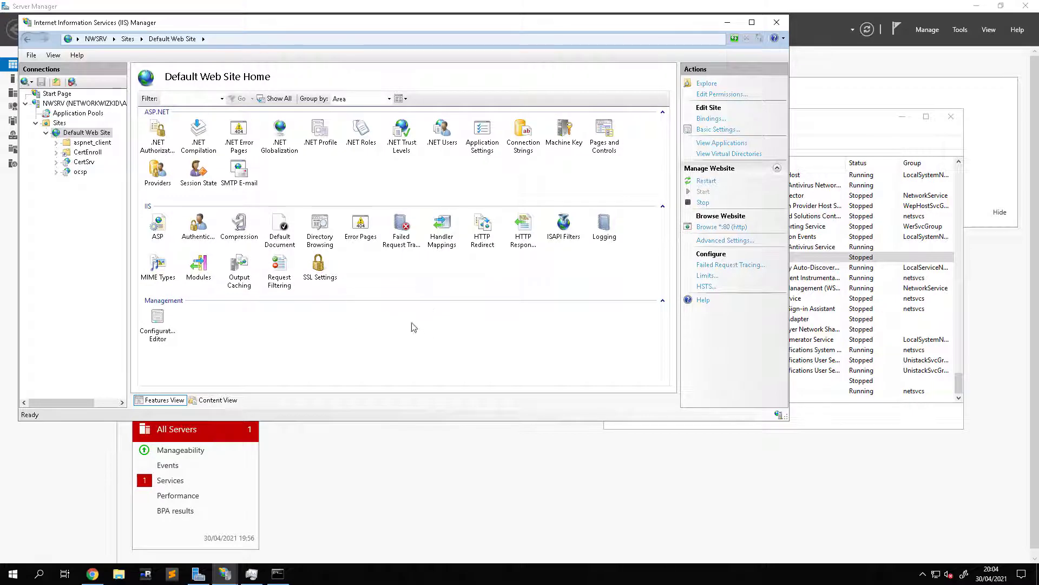
{"action": "mouse_move", "coordinate": [647, 304]}
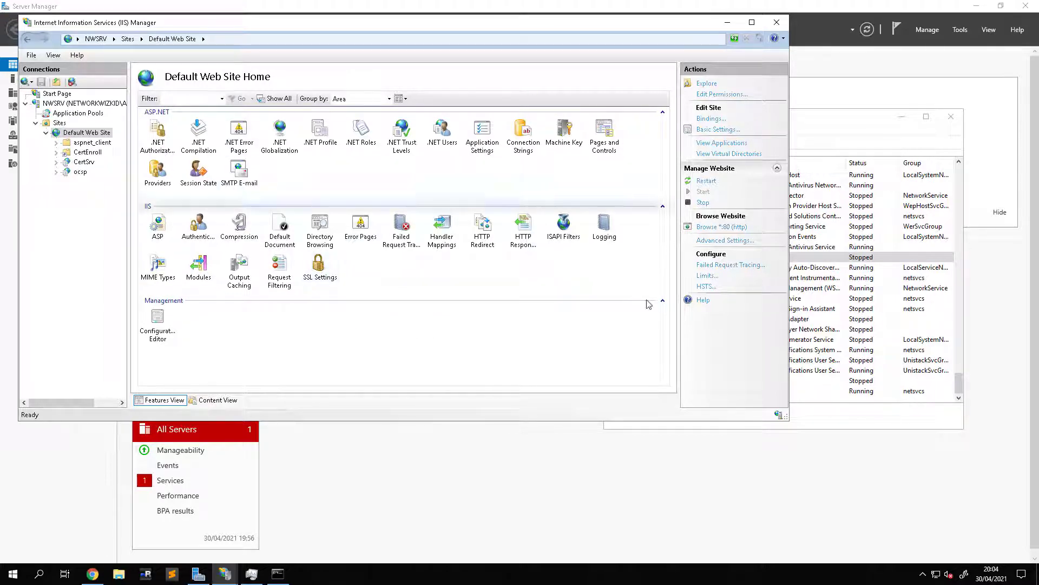
{"action": "mouse_move", "coordinate": [419, 174]}
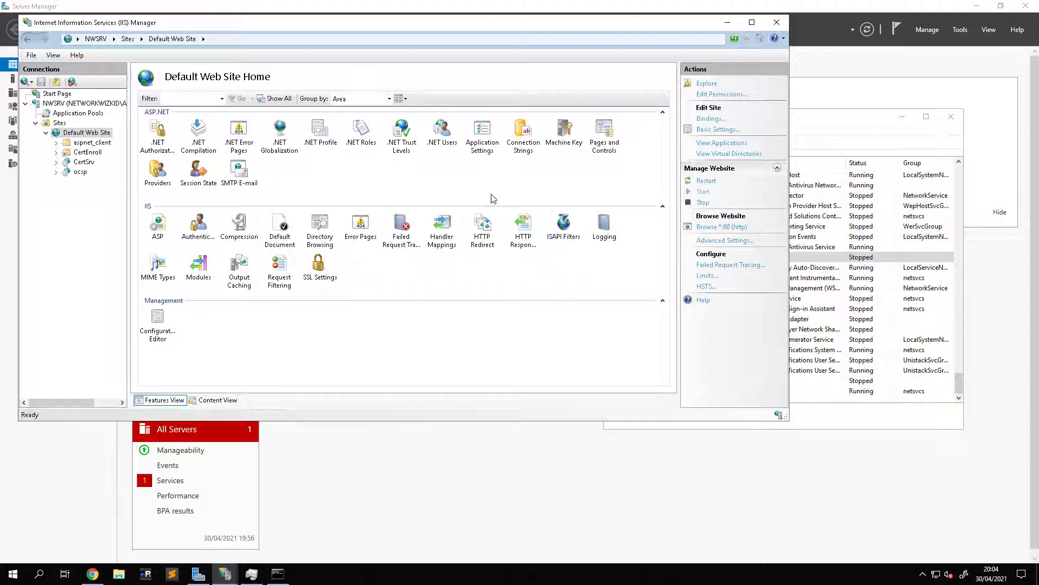
{"action": "mouse_move", "coordinate": [86, 104]}
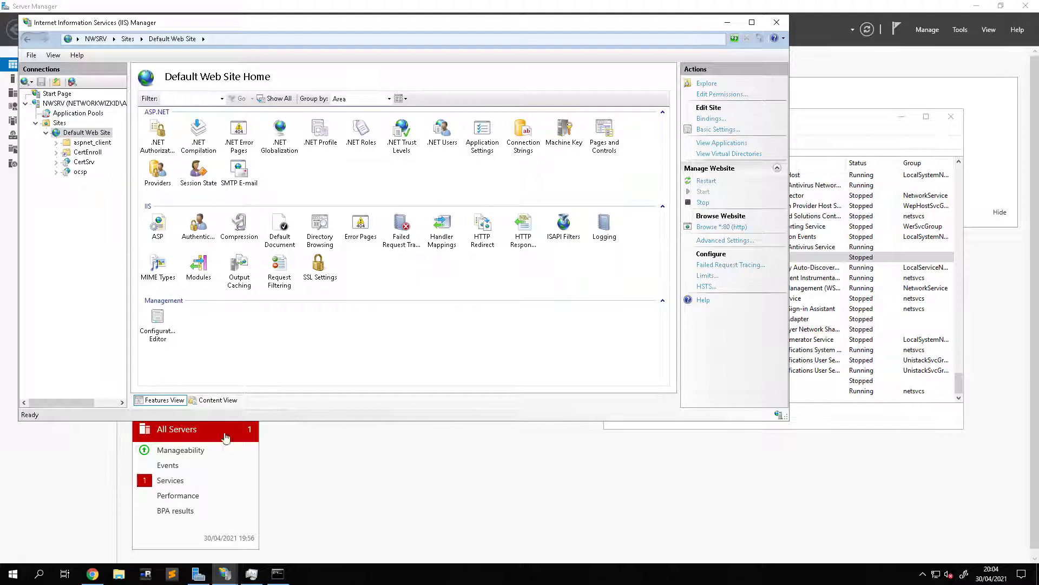
{"action": "mouse_move", "coordinate": [97, 517]}
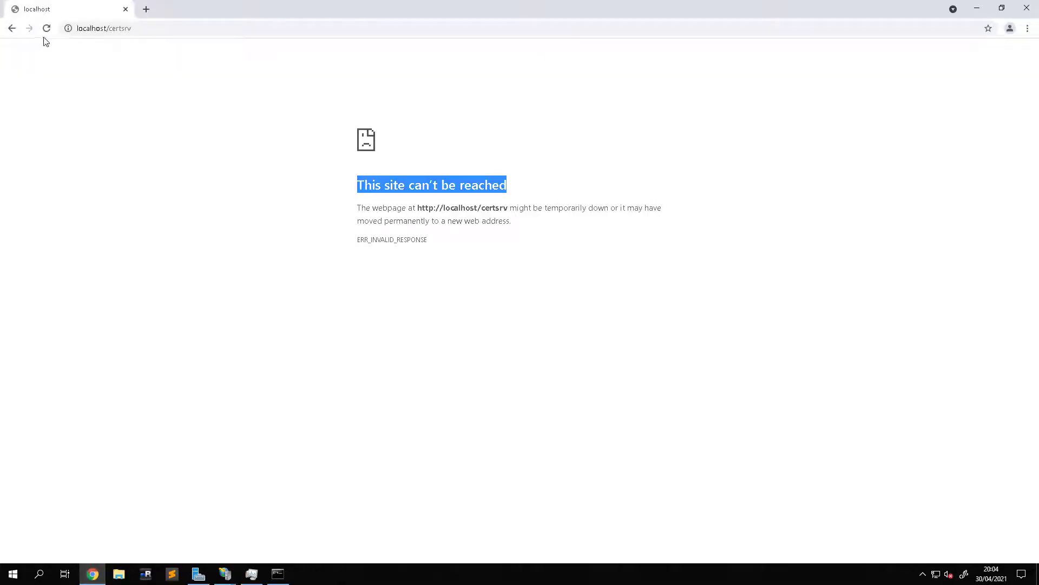
Reload localhost/certsrv until the Active Directory Certificate Services welcome page appears
{"action": "left_click", "coordinate": [47, 28]}
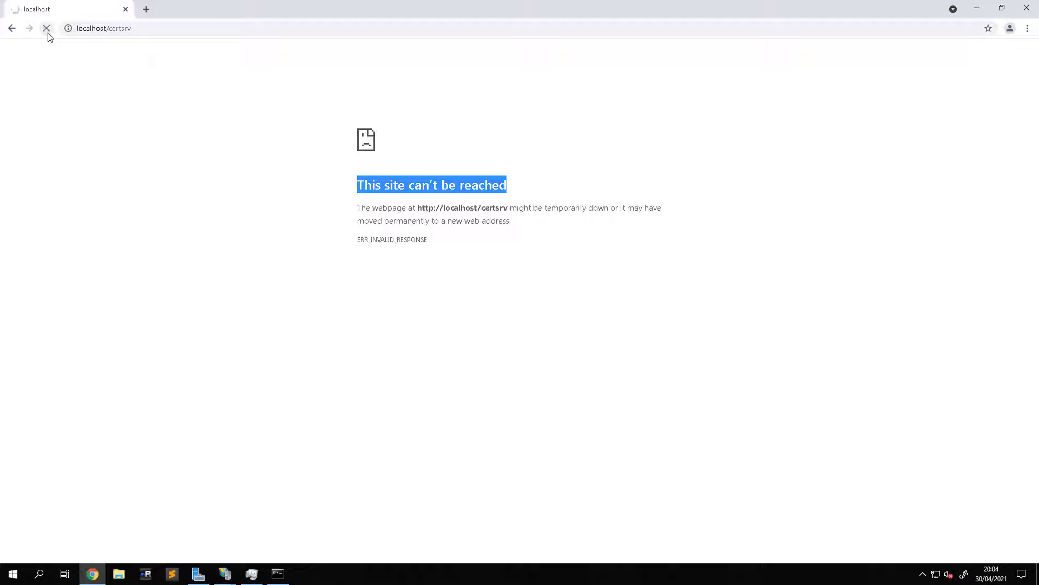
{"action": "left_click", "coordinate": [46, 29]}
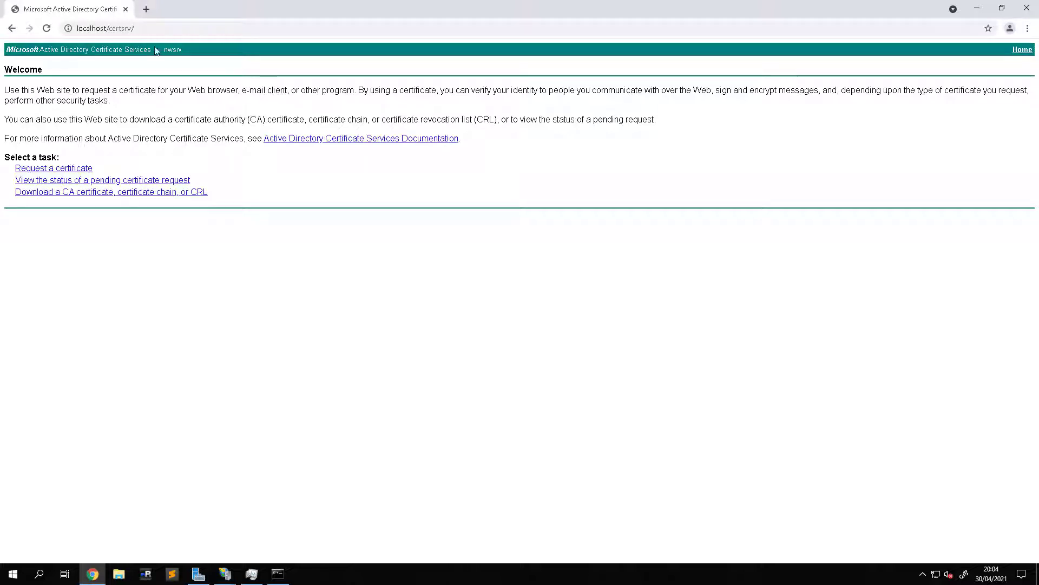
{"action": "mouse_move", "coordinate": [377, 224]}
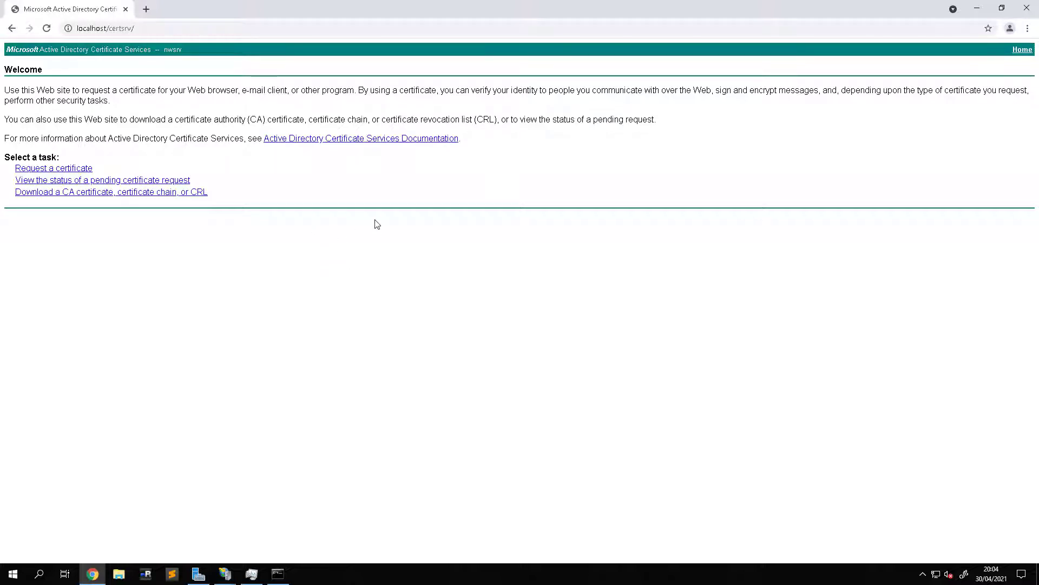
{"action": "mouse_move", "coordinate": [638, 287]}
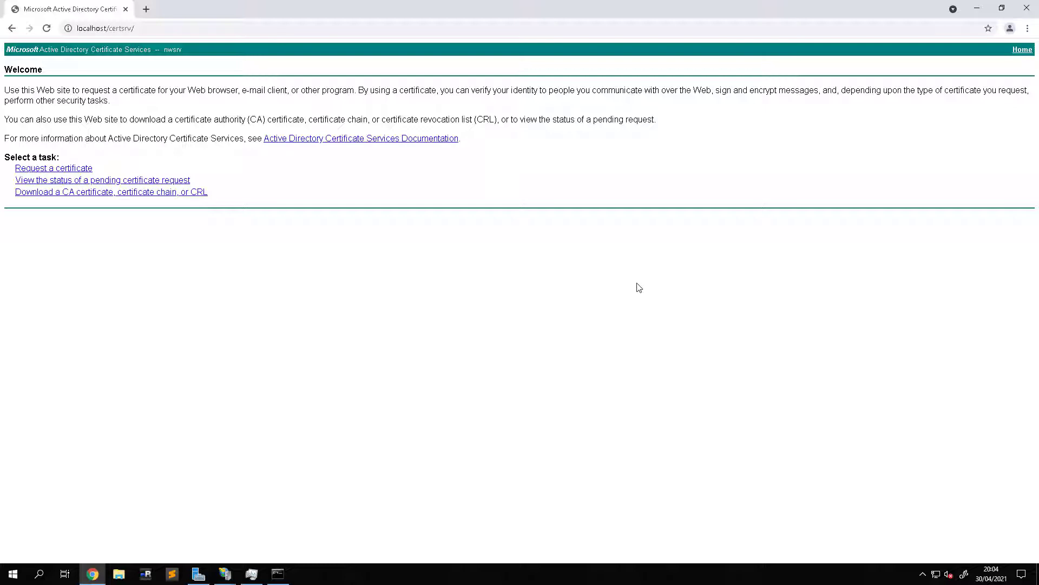